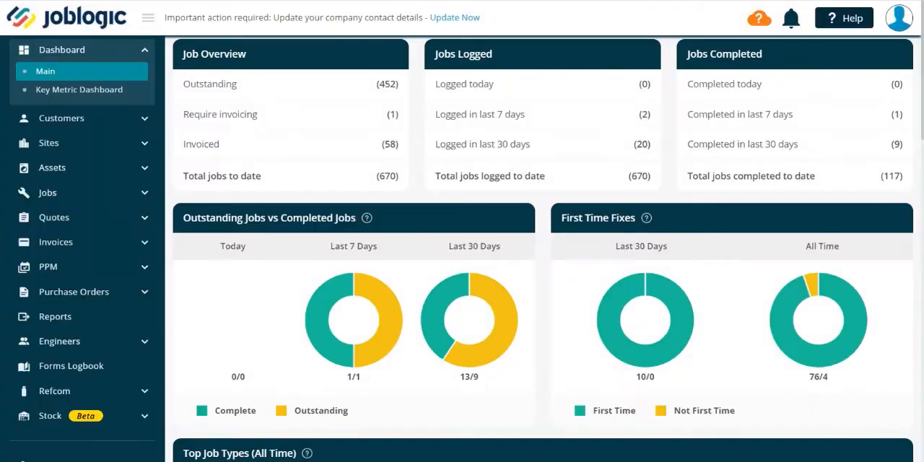
mouse_move(395, 168)
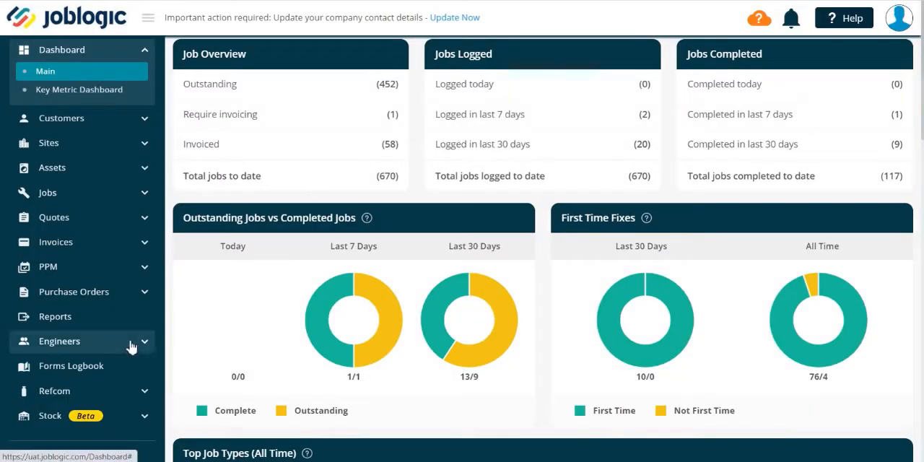
Expand the Engineers menu in the left sidebar to list its planner and timesheet pages
left_click(59, 340)
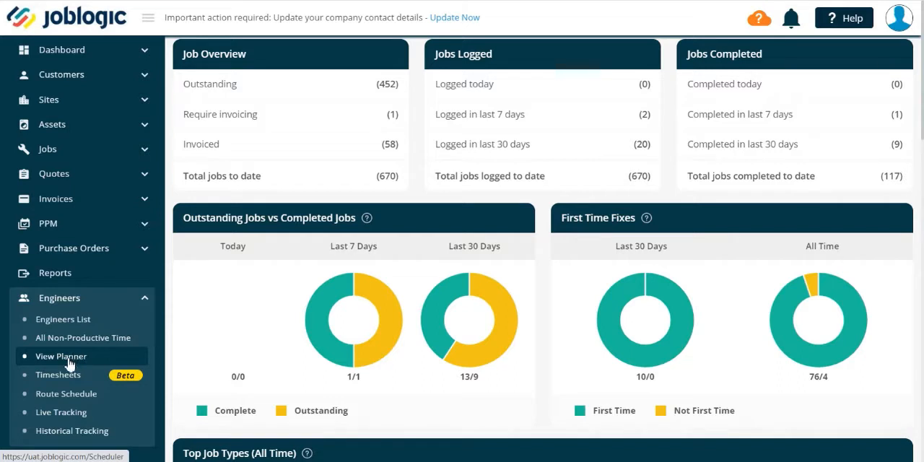
Open View Planner for the week of 11/16/2020 – 11/22/2020 and show the Job(s) Panel
left_click(61, 356)
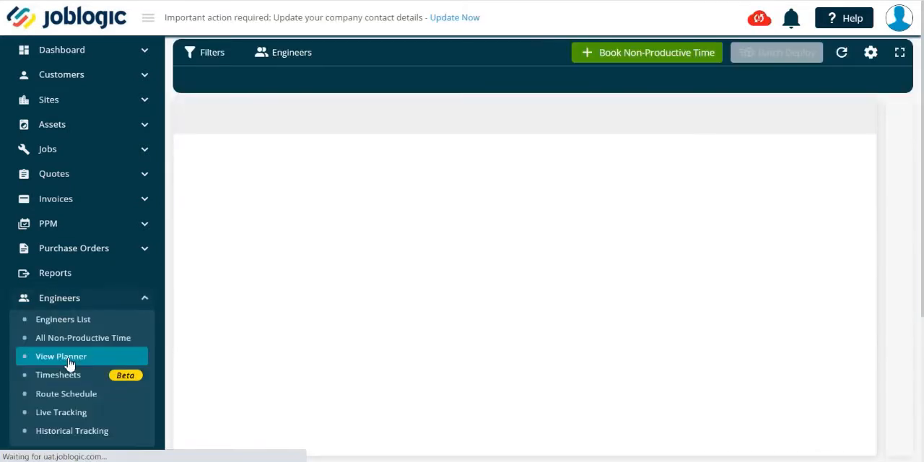
left_click(61, 356)
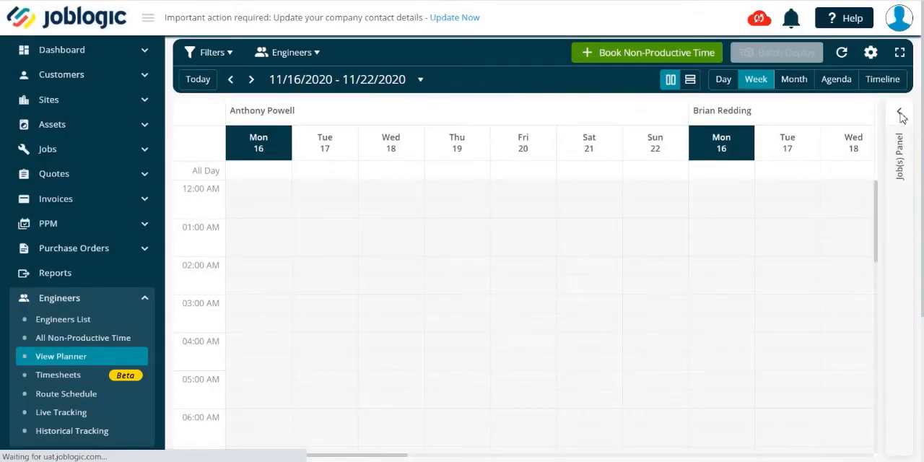
left_click(901, 115)
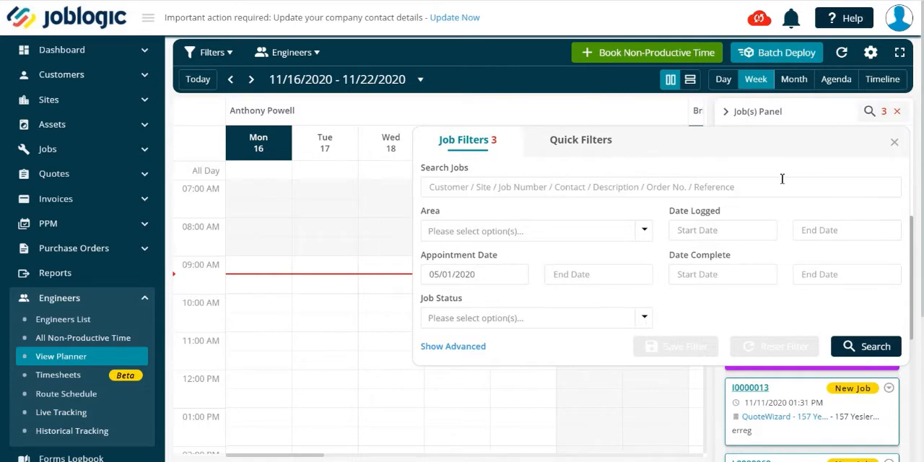
mouse_move(713, 292)
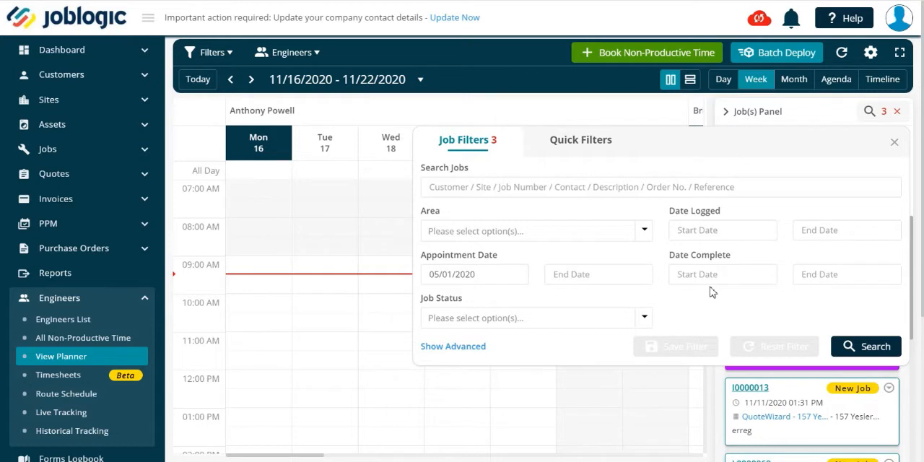
mouse_move(485, 339)
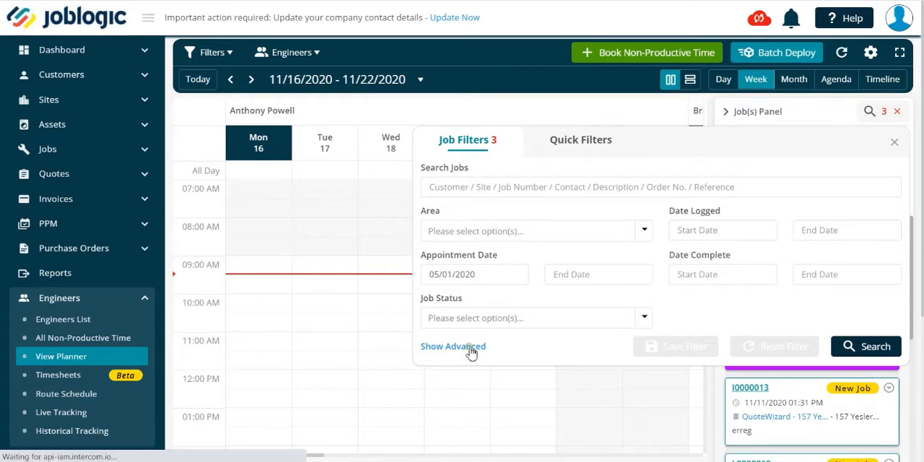
Show the advanced job filters: Priority, Job Category, Job Types, Job Owner, Trades, Tags
left_click(453, 346)
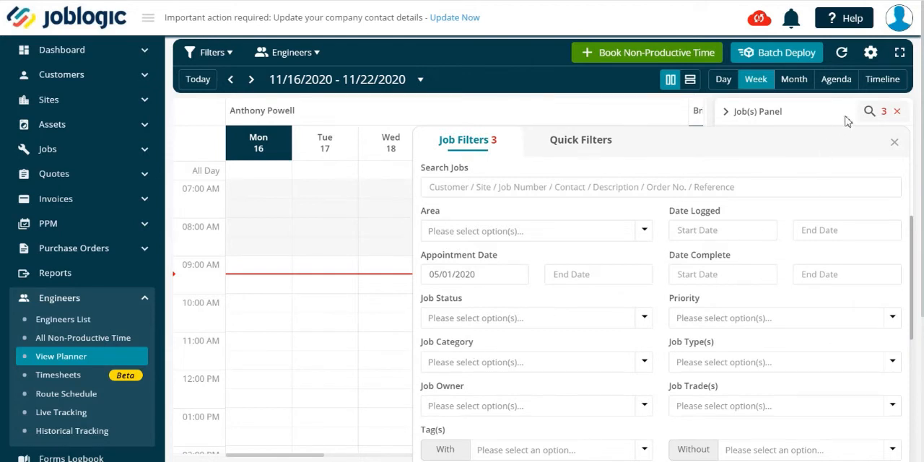
mouse_move(817, 116)
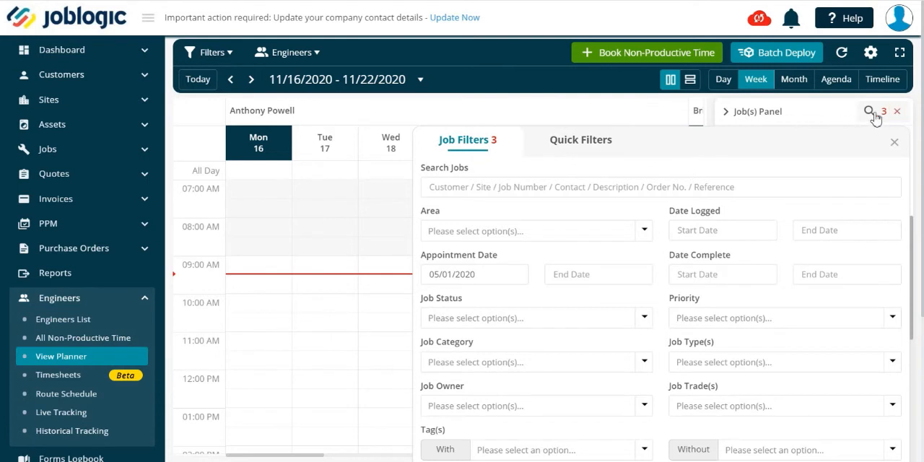
mouse_move(732, 118)
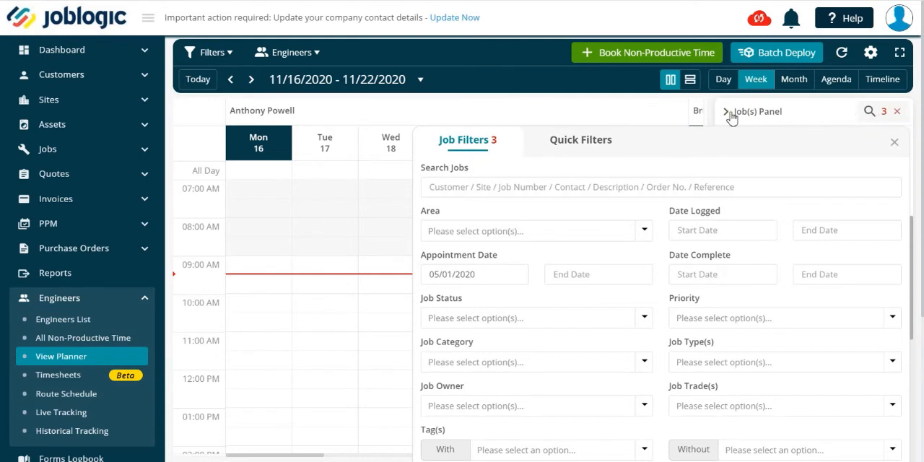
Collapse and reopen the Job(s) Panel to list filtered jobs like PM0000037/002 and I0000013
left_click(901, 111)
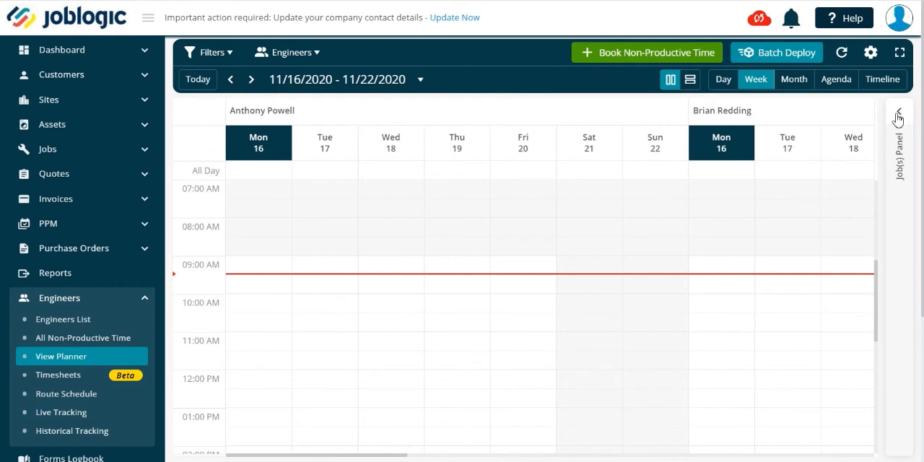
left_click(899, 116)
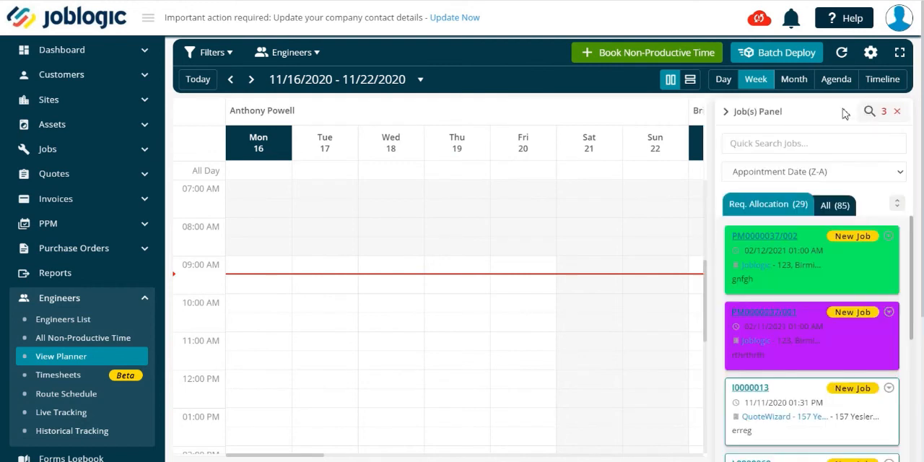